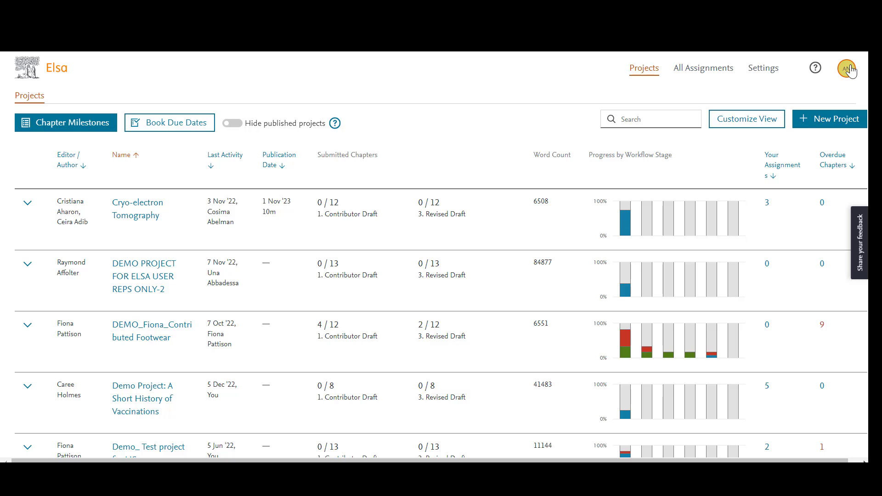
Step: Go to Elsevier Account Settings from the profile avatar's account menu
{"action": "left_click", "coordinate": [847, 69]}
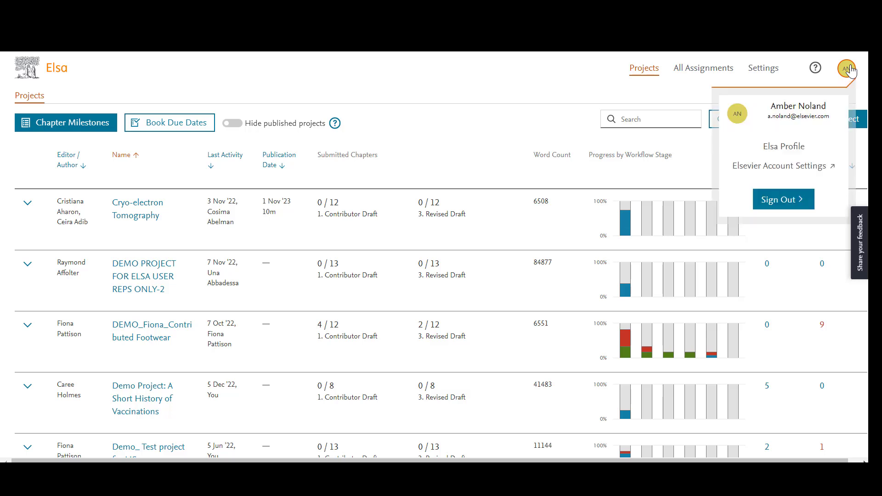
{"action": "left_click", "coordinate": [779, 165]}
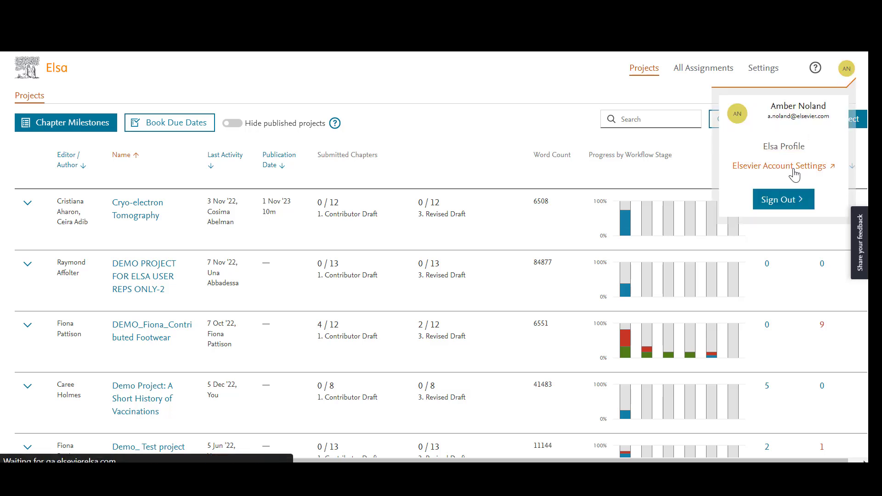
Step: Enter the account password on the Elsevier ID sign-in page to reach Sign in details
{"action": "left_click", "coordinate": [779, 165]}
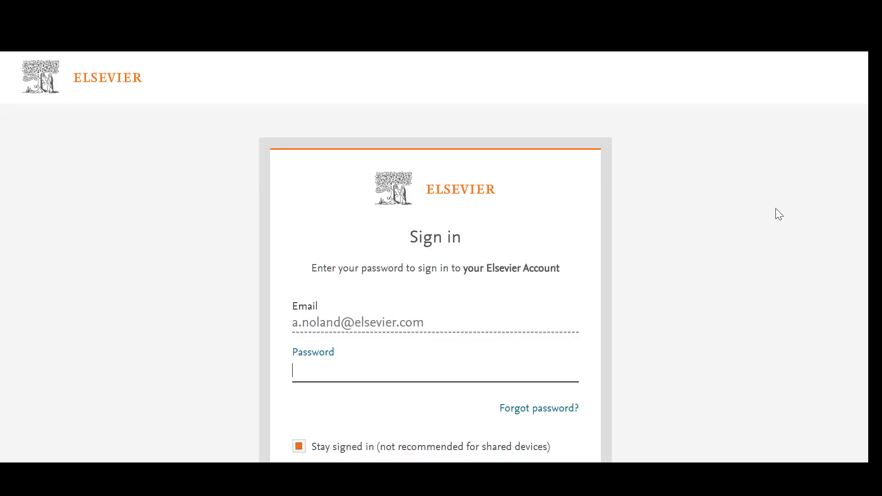
{"action": "mouse_move", "coordinate": [301, 97]}
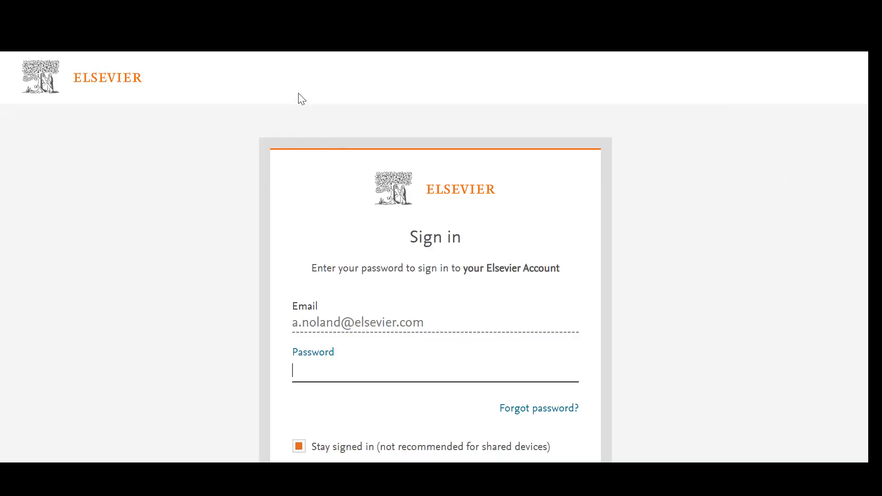
{"action": "type", "text": "•"}
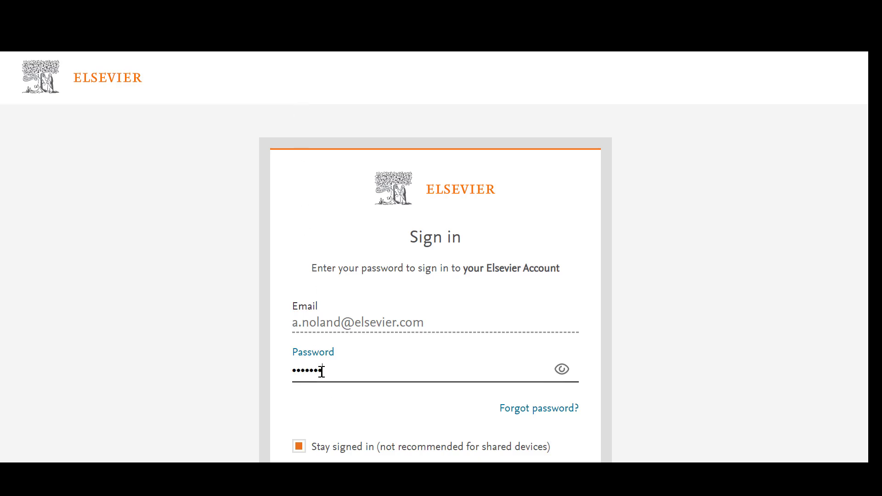
{"action": "type", "text": "••••••"}
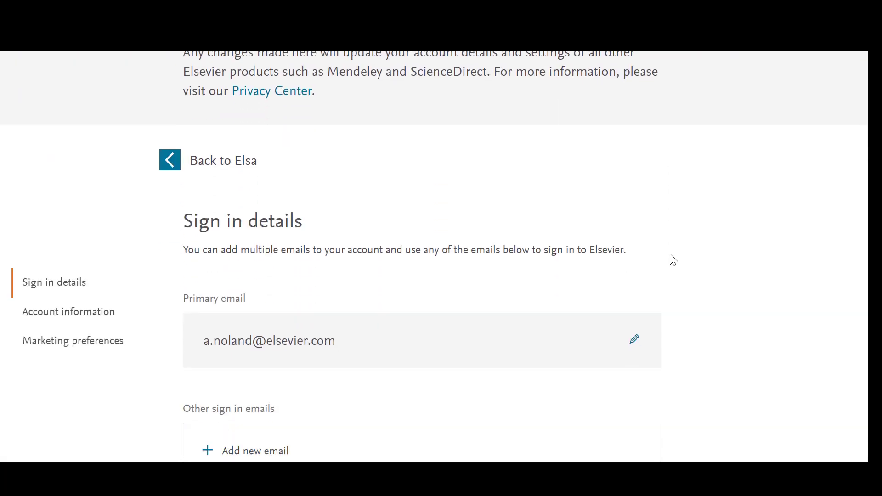
Step: Begin editing the Primary email entry under Sign in details
{"action": "scroll", "scroll_direction": "down", "scroll_amount": 3}
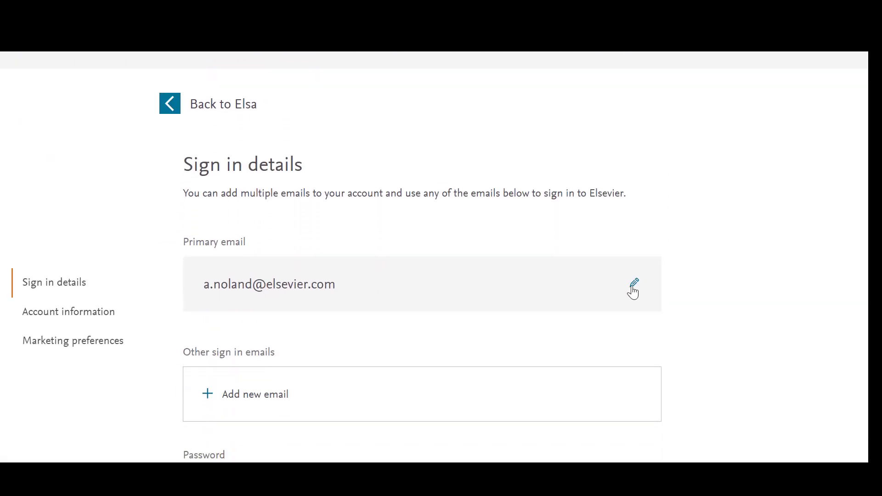
{"action": "left_click", "coordinate": [633, 284]}
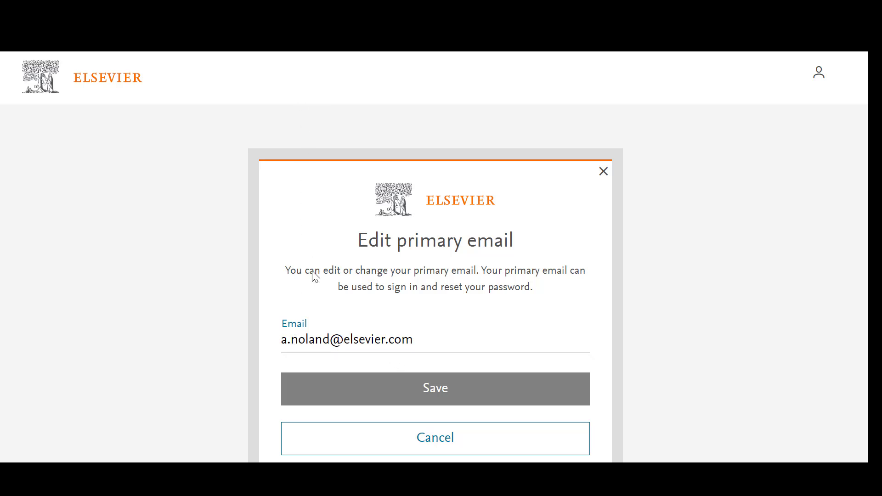
Step: Replace the primary email address with the new one and save it
{"action": "left_click", "coordinate": [329, 340]}
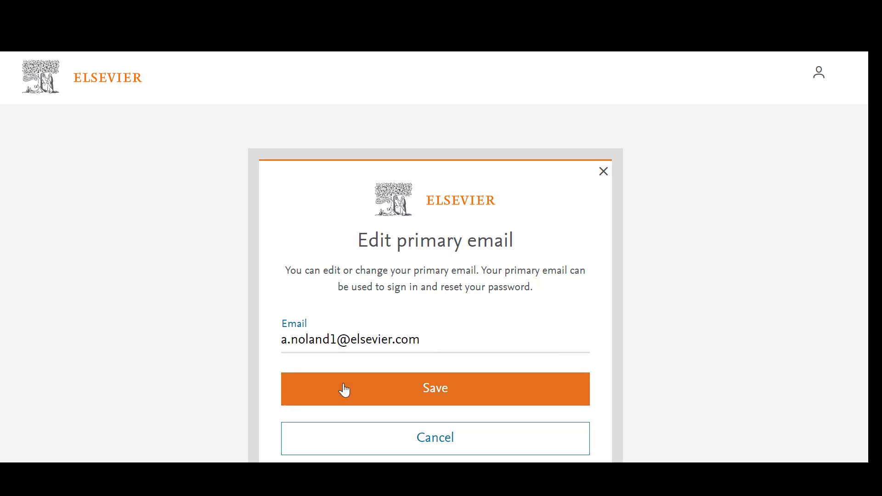
{"action": "left_click", "coordinate": [435, 387]}
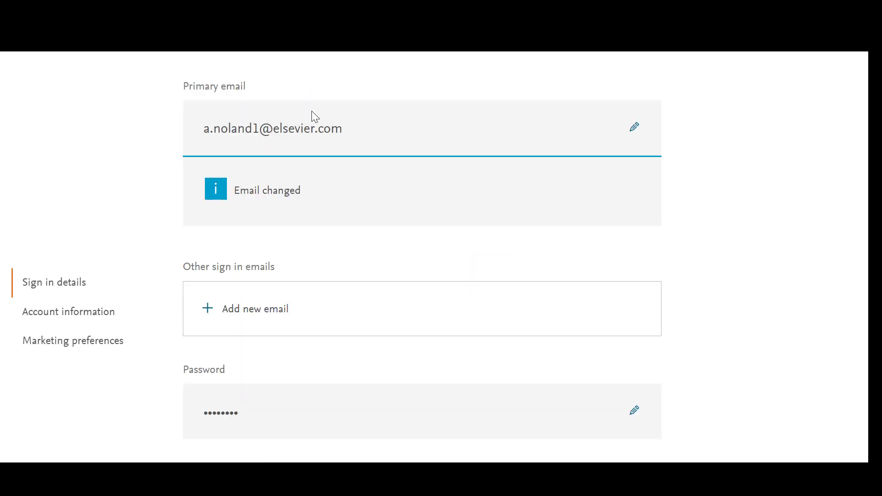
{"action": "mouse_move", "coordinate": [213, 316]}
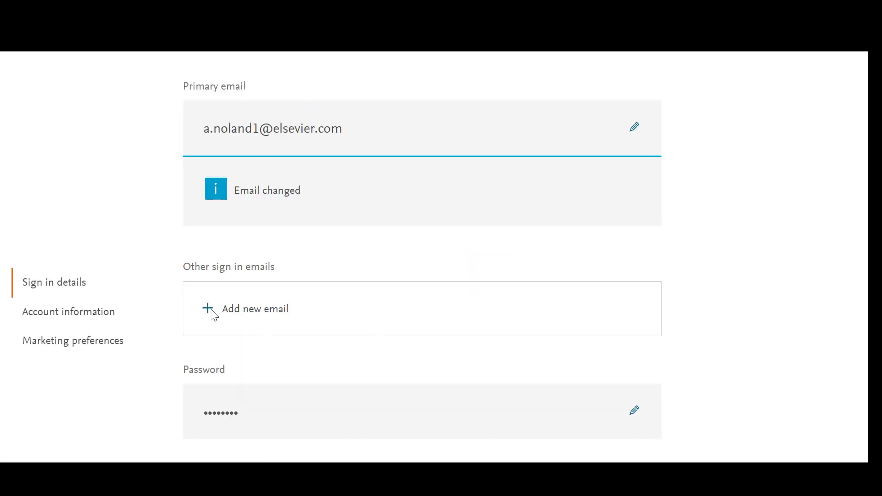
Step: Add 'a.no' as another sign-in email under Other sign in emails and submit it
{"action": "left_click", "coordinate": [255, 309]}
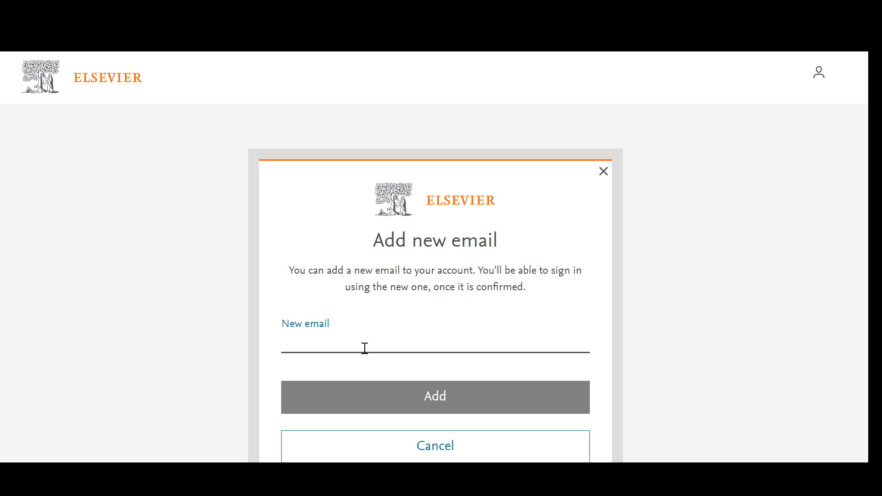
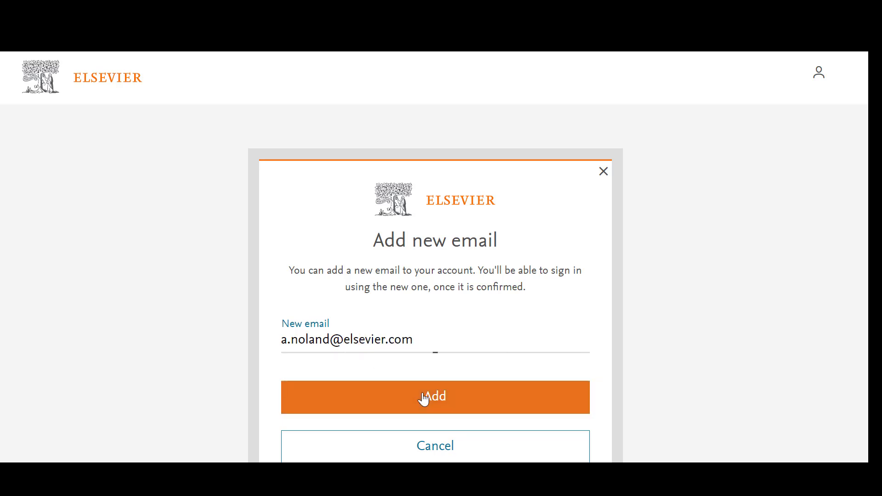
{"action": "left_click", "coordinate": [435, 396]}
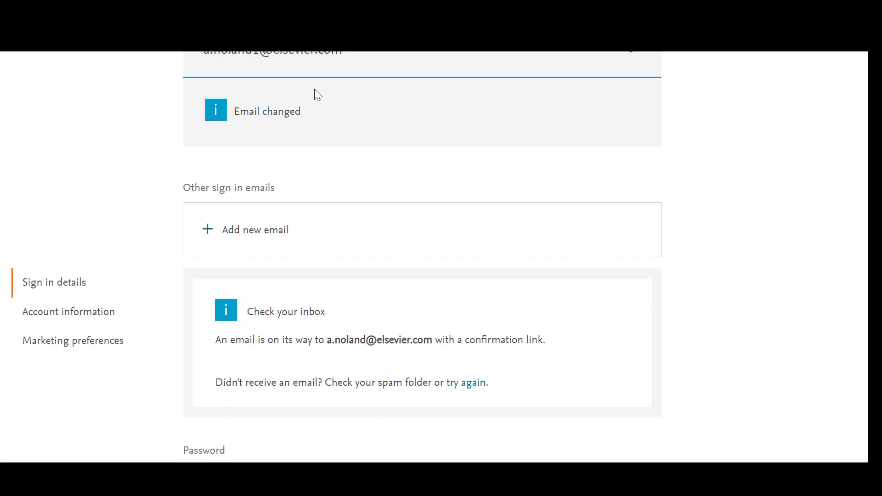
{"action": "scroll", "scroll_direction": "down", "scroll_amount": 3}
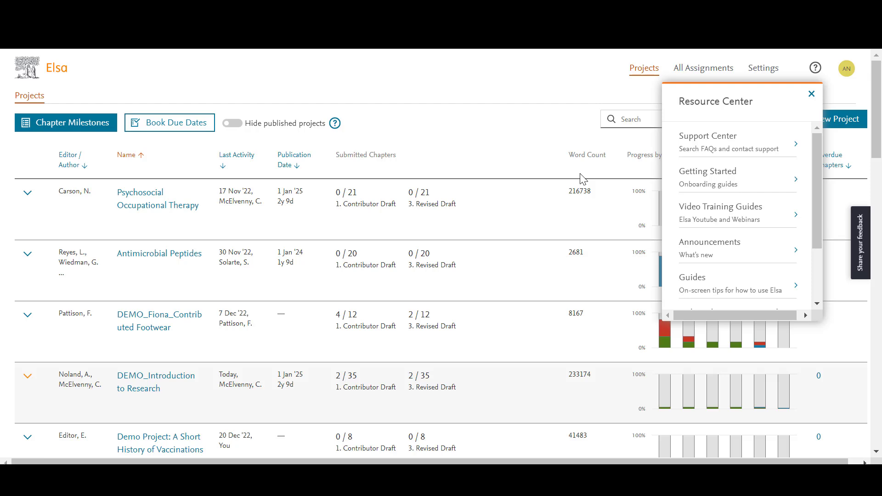
{"action": "mouse_move", "coordinate": [580, 178]}
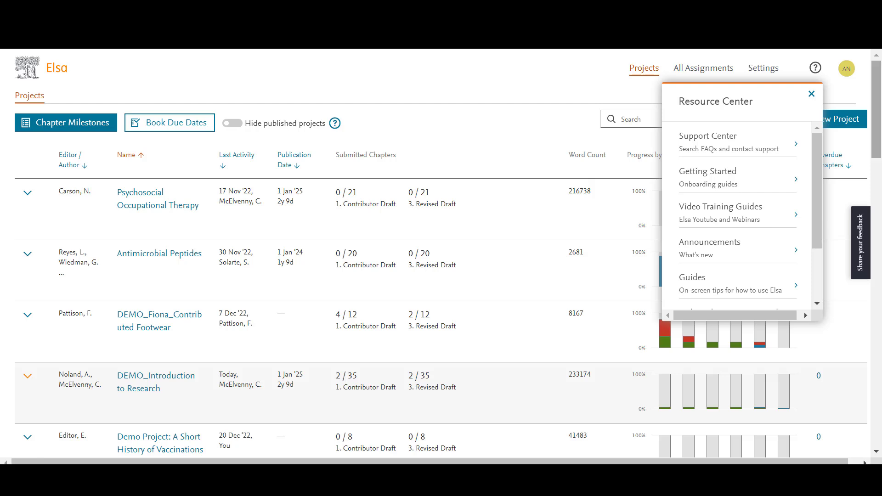
Step: Show Elsa's Support Center from the Resource Center
{"action": "left_click", "coordinate": [707, 142]}
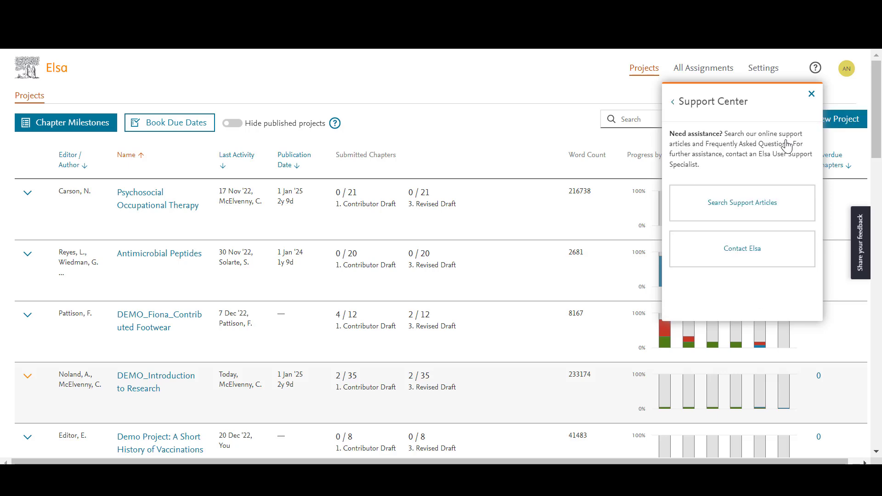